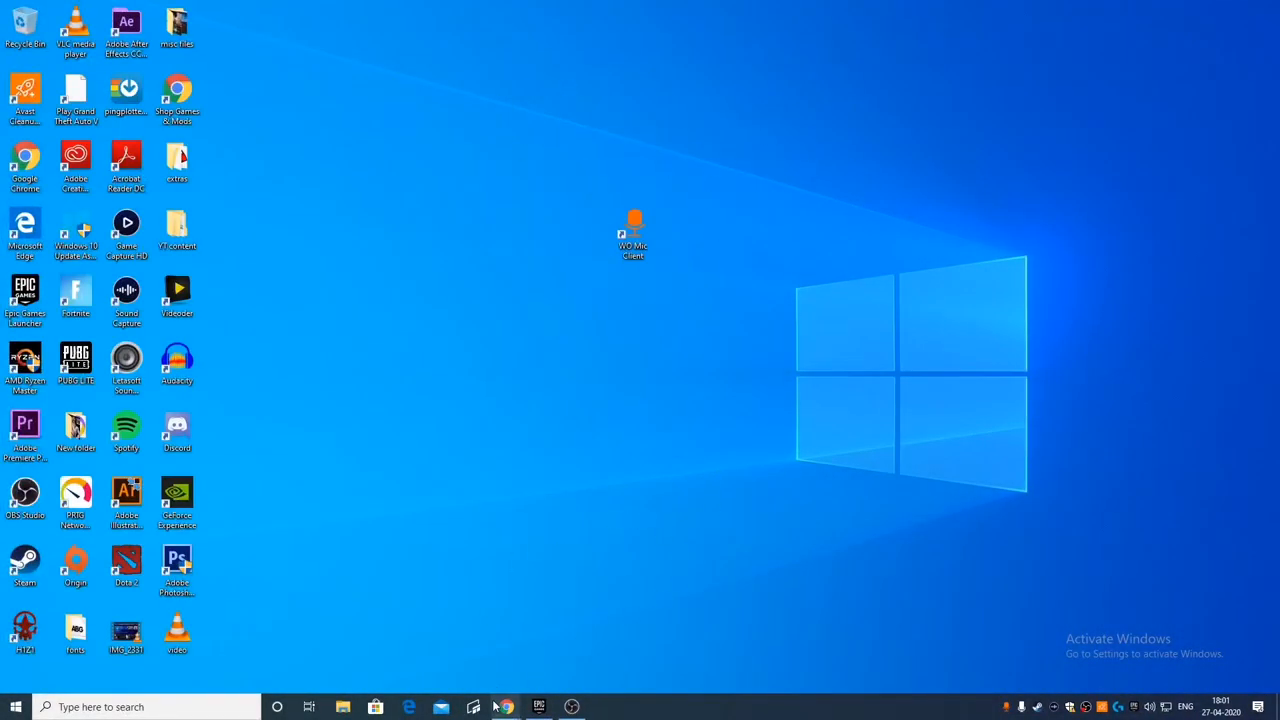
# - Leave the WO Mic download page and launch WO Mic Client from the desktop shortcut
pyautogui.click(504, 707)
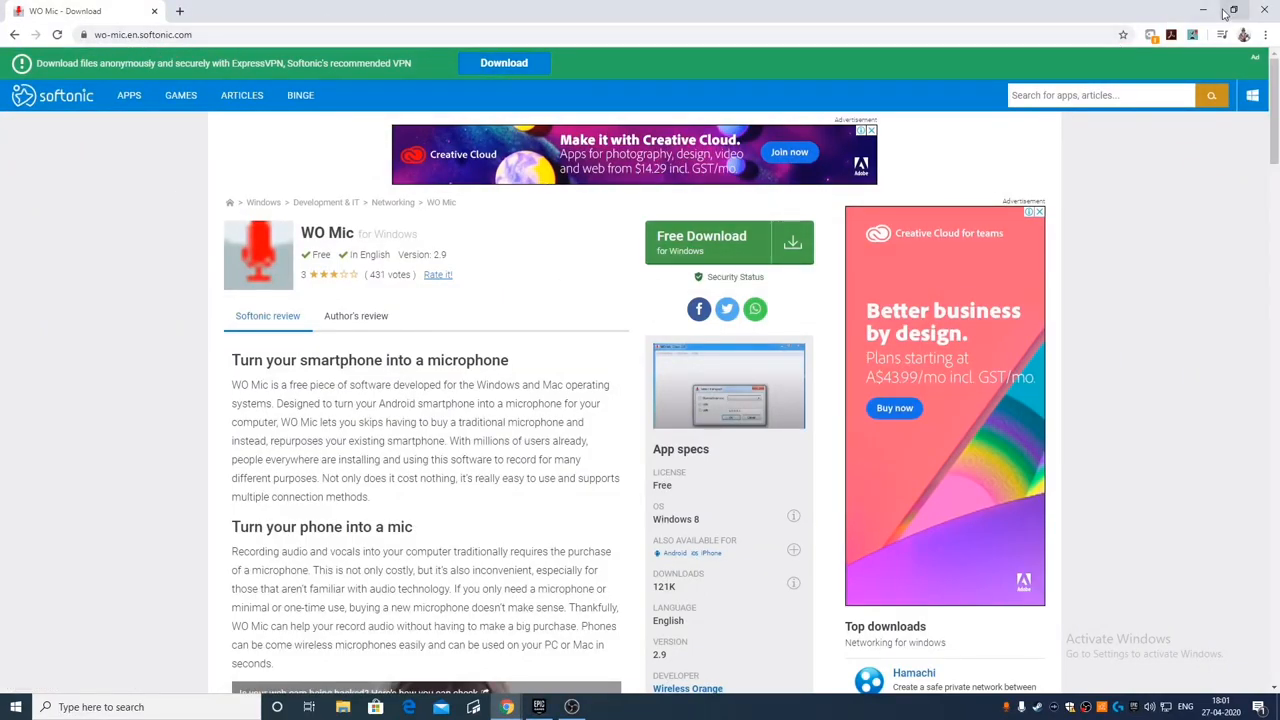
pyautogui.click(1203, 10)
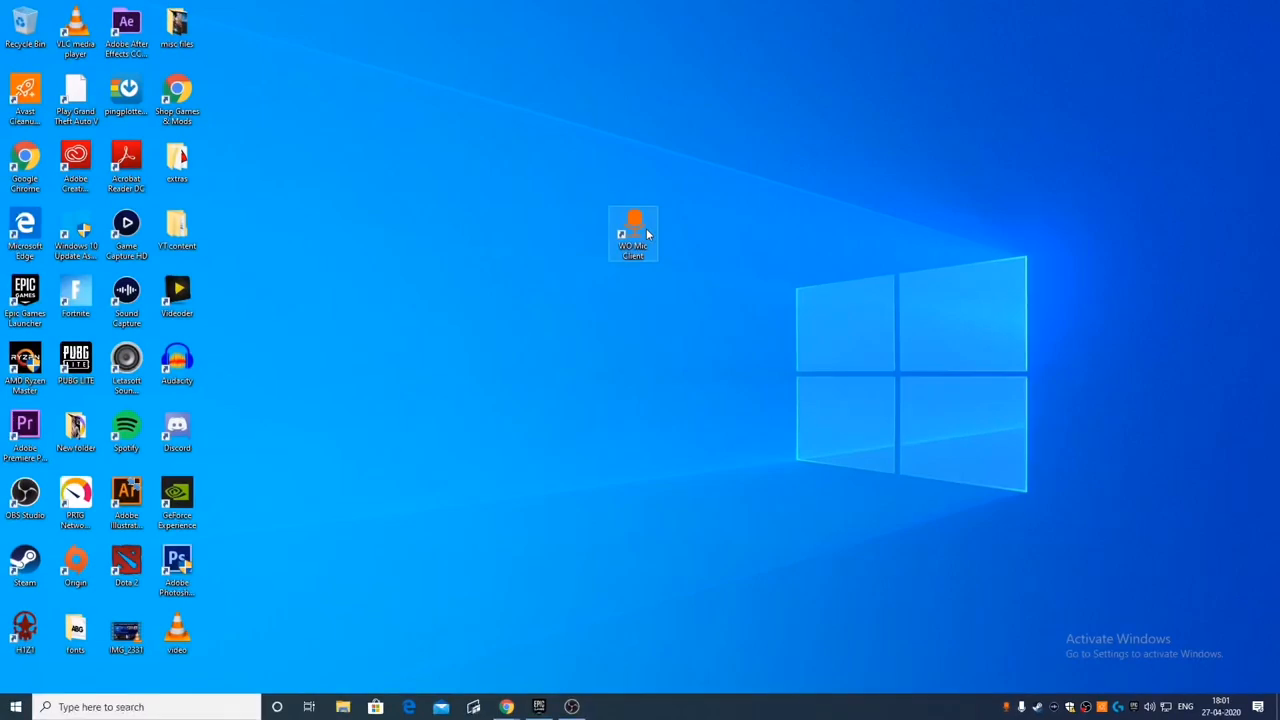
pyautogui.doubleClick(633, 233)
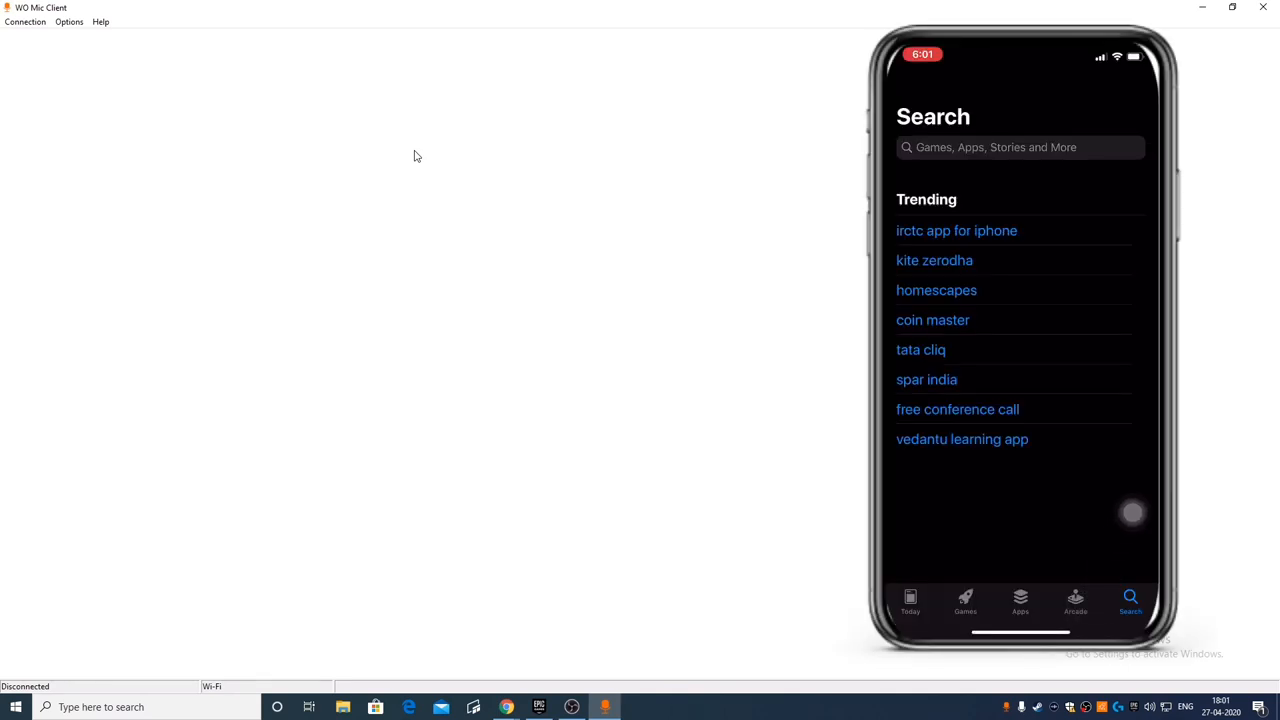
pyautogui.click(1000, 147)
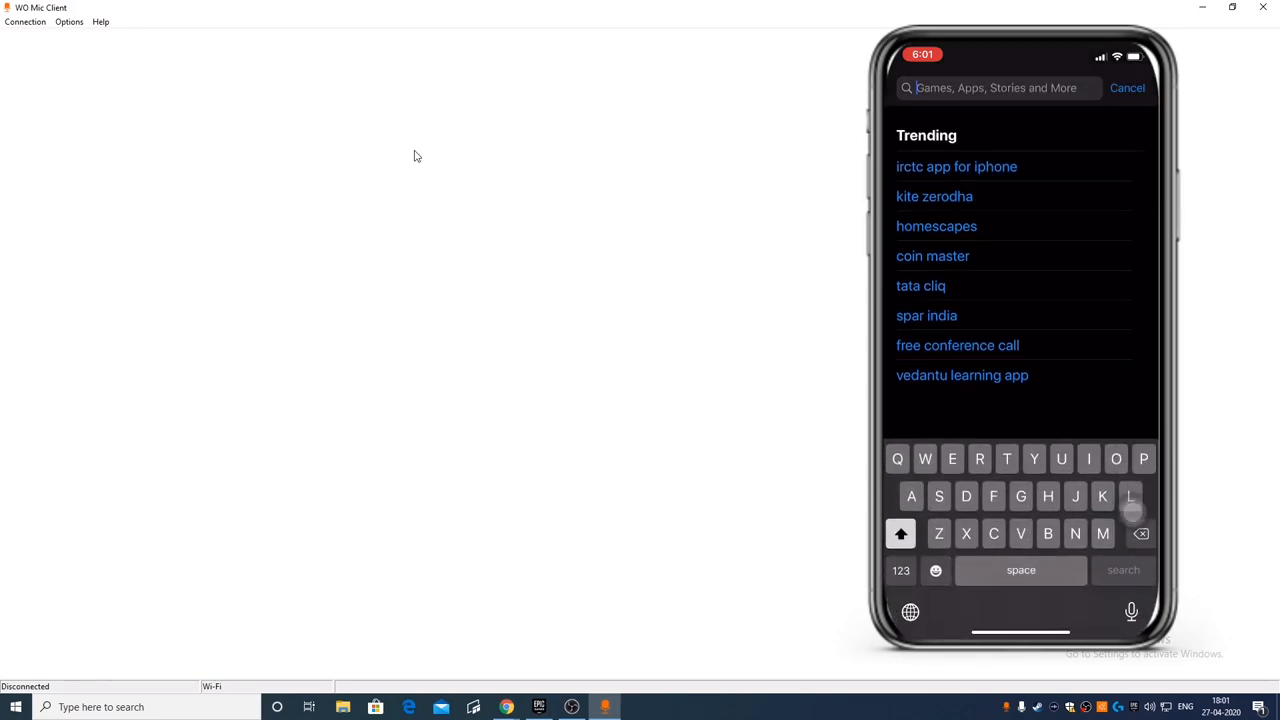
pyautogui.write('Wo')
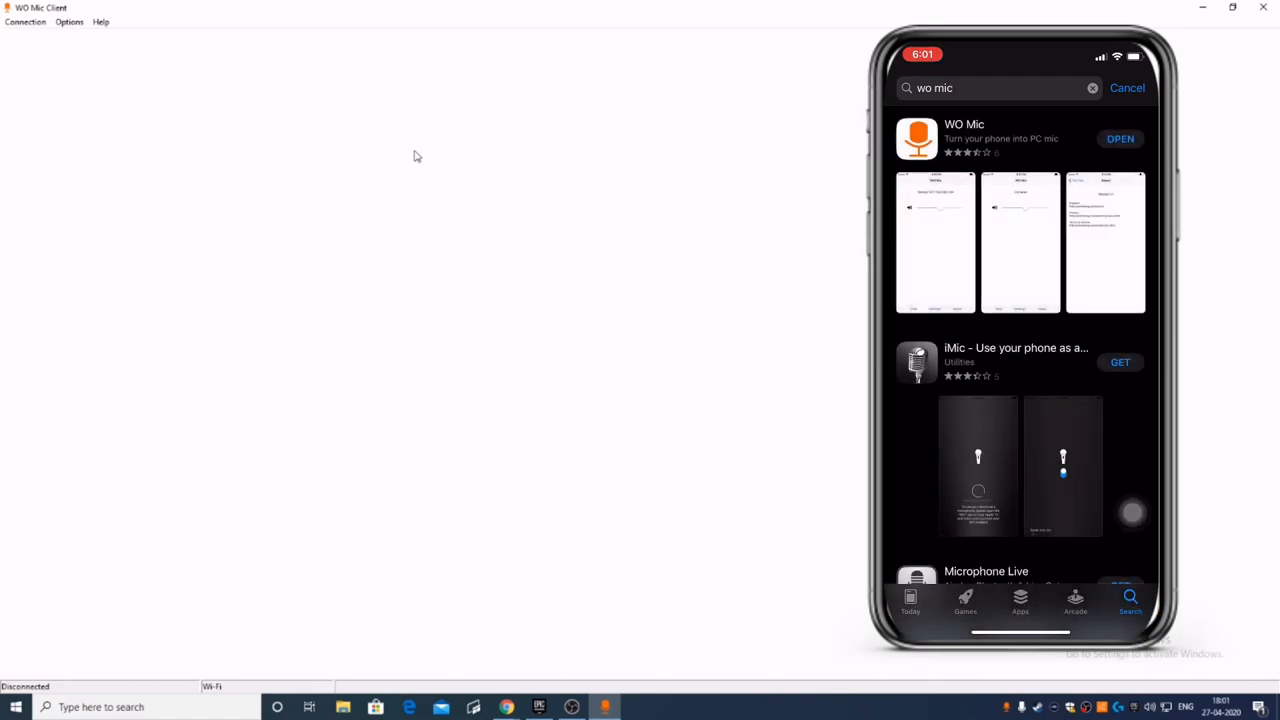
pyautogui.click(1119, 138)
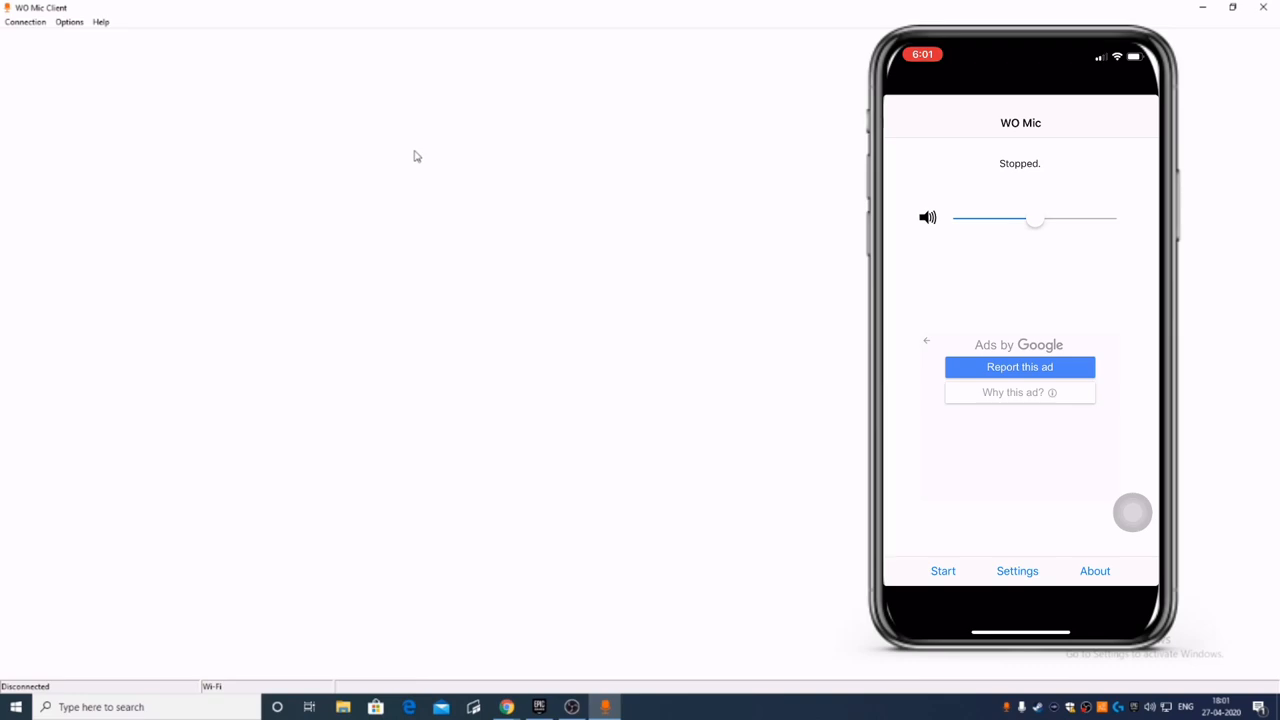
pyautogui.click(942, 570)
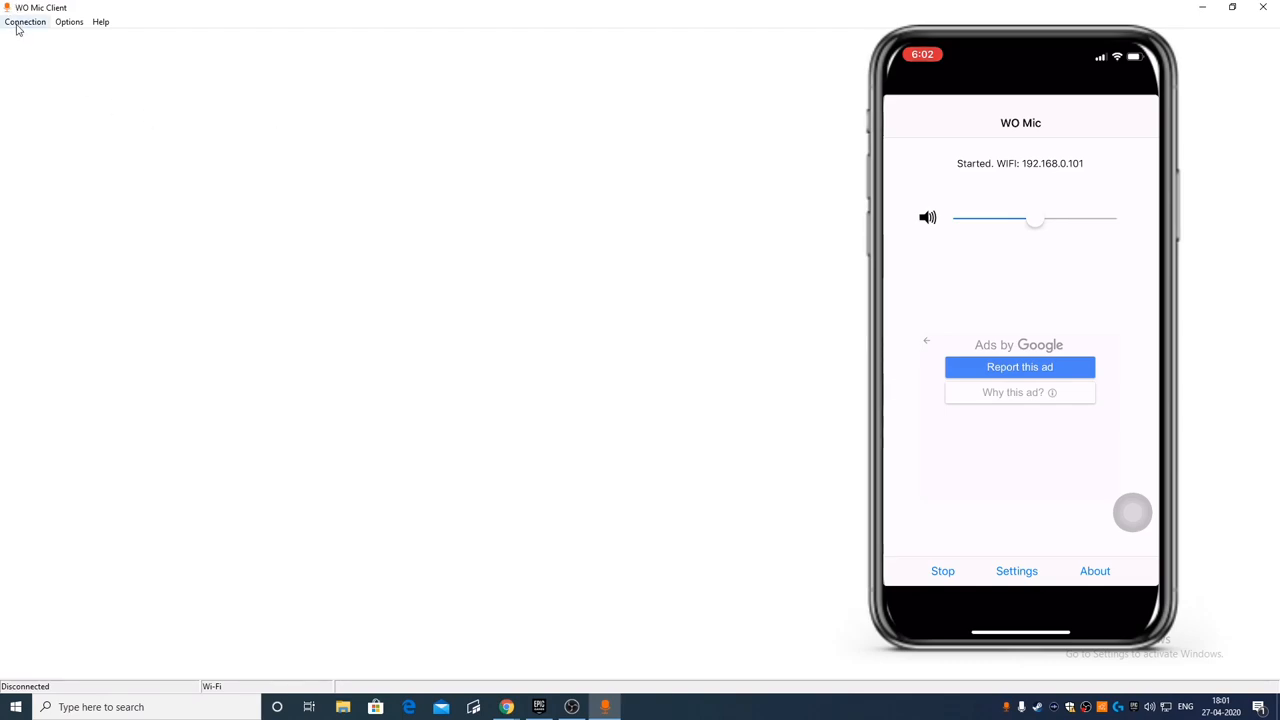
# - Connect over Wi-Fi with server IP address 192.168.0.101
pyautogui.click(25, 21)
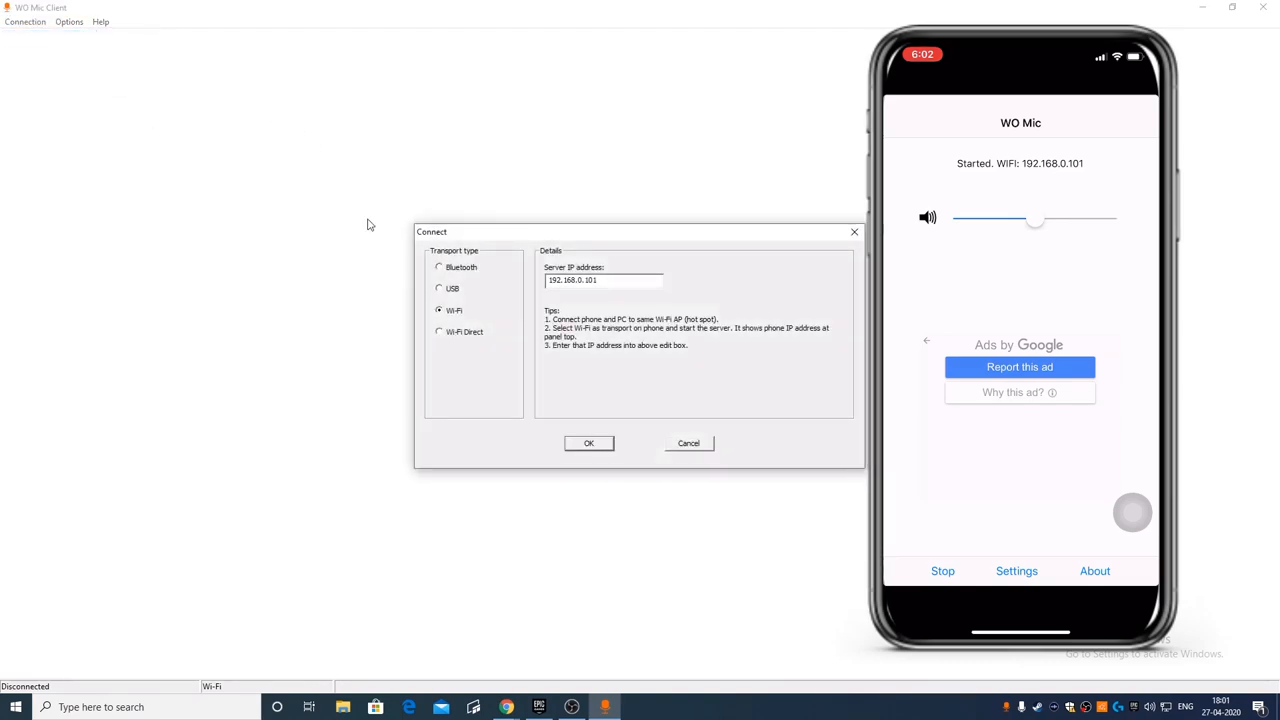
pyautogui.moveTo(443, 352)
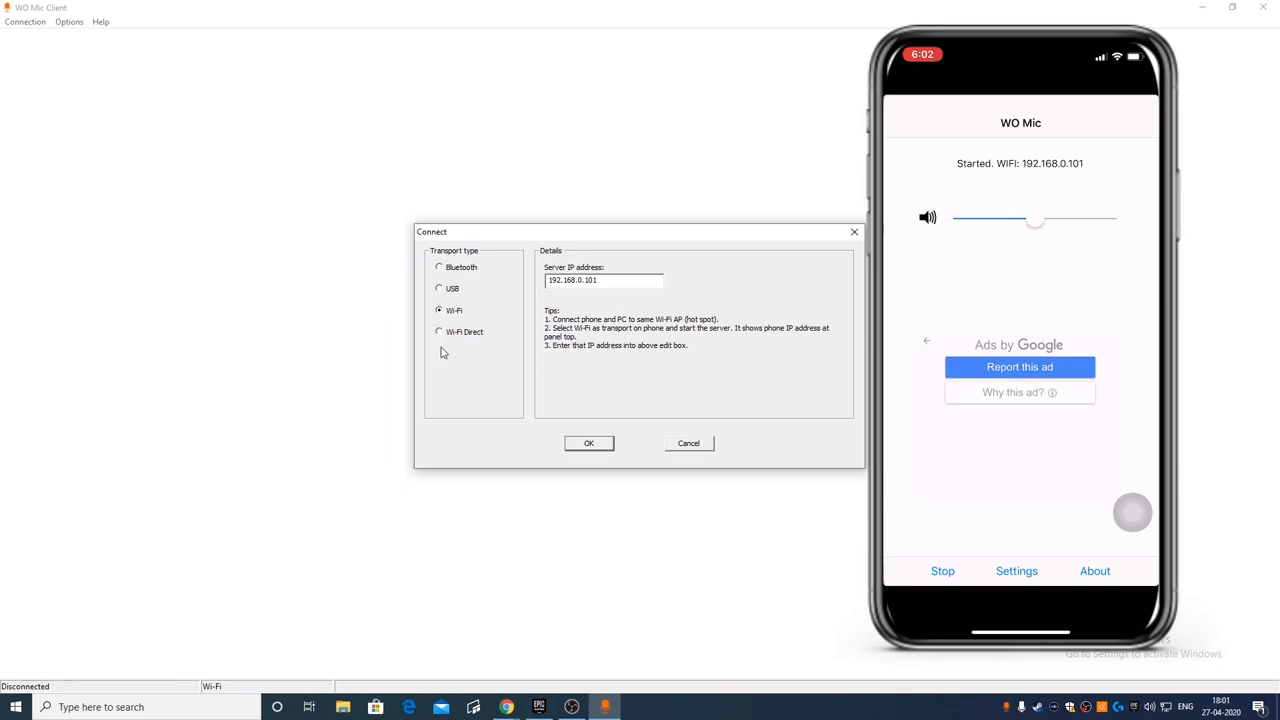
pyautogui.doubleClick(558, 280)
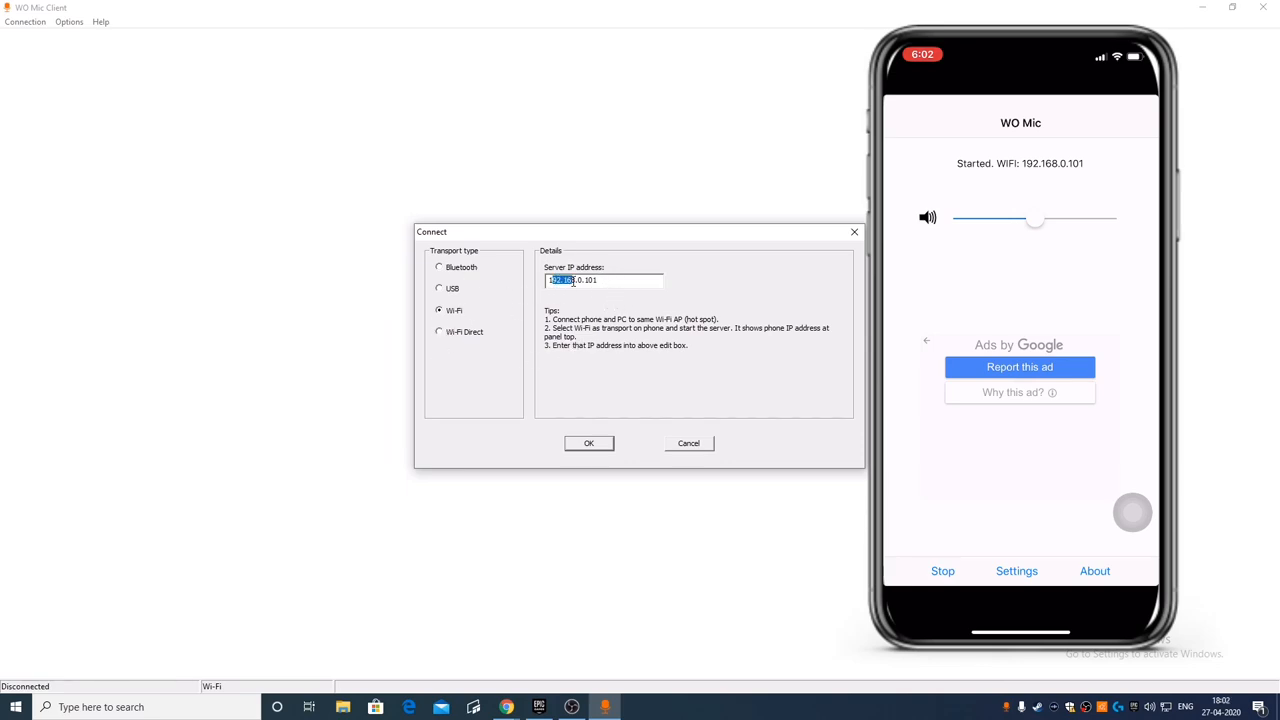
pyautogui.tripleClick(580, 280)
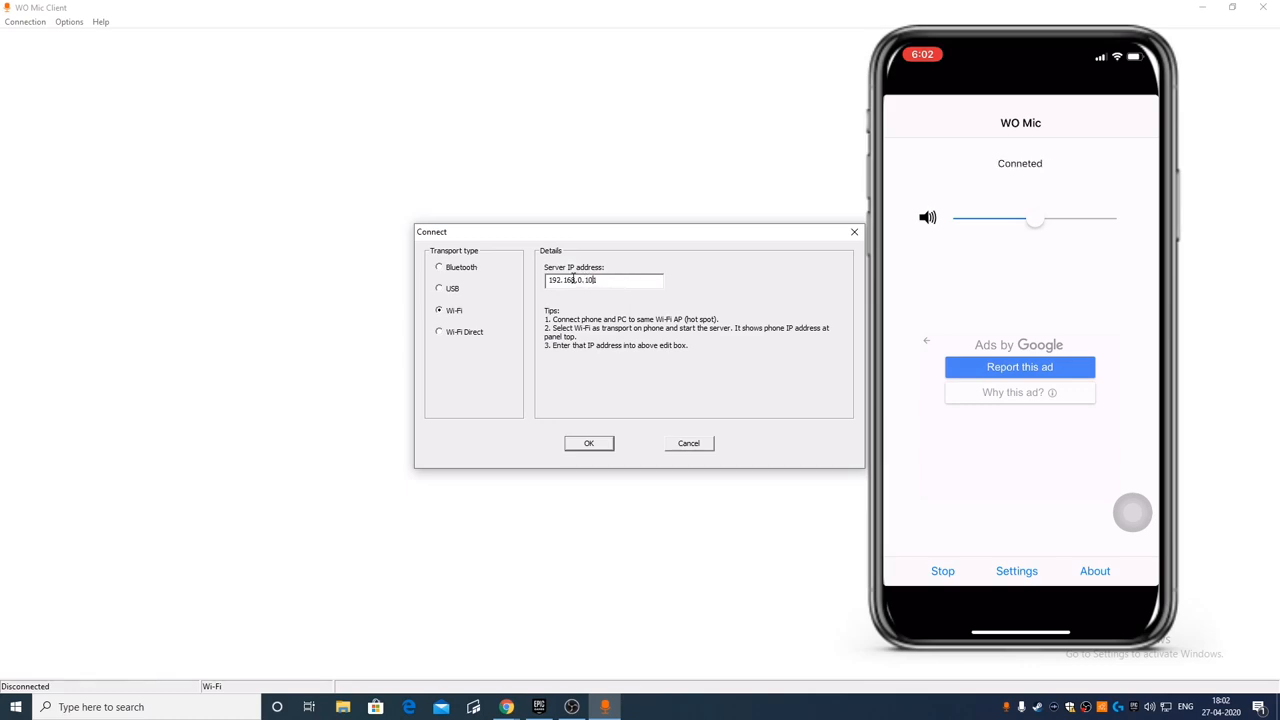
pyautogui.write('101')
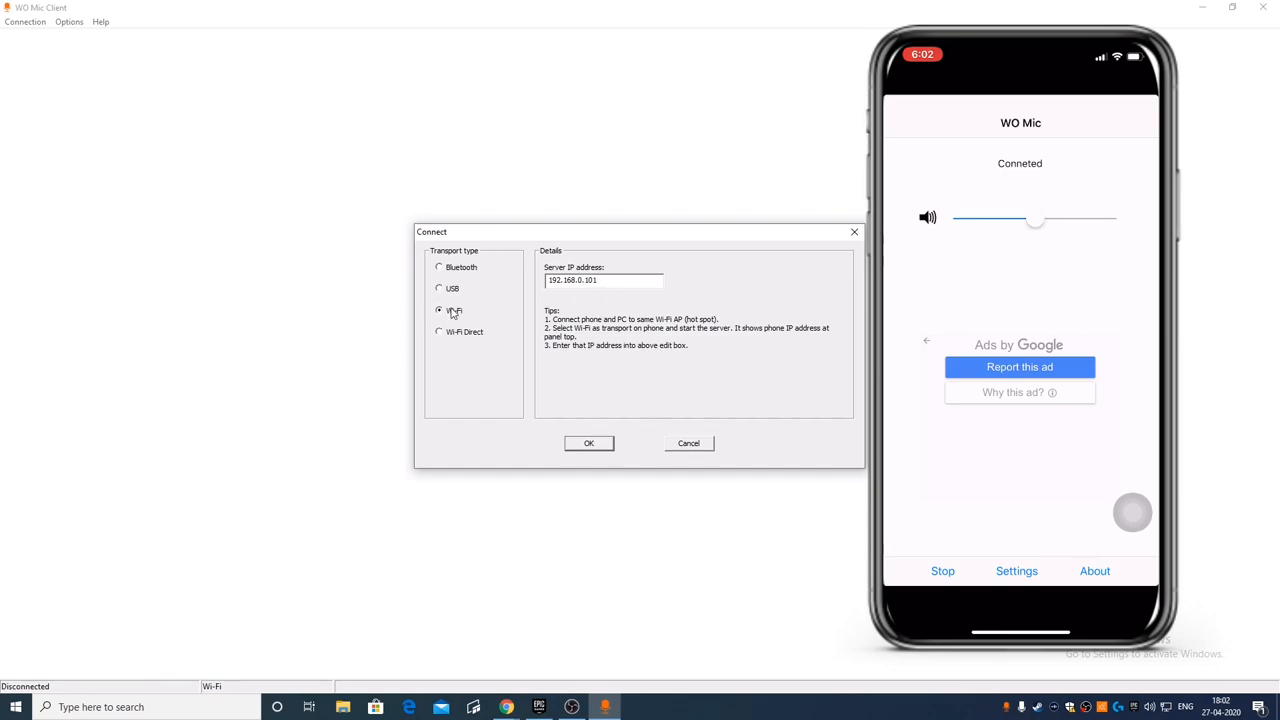
pyautogui.click(604, 280)
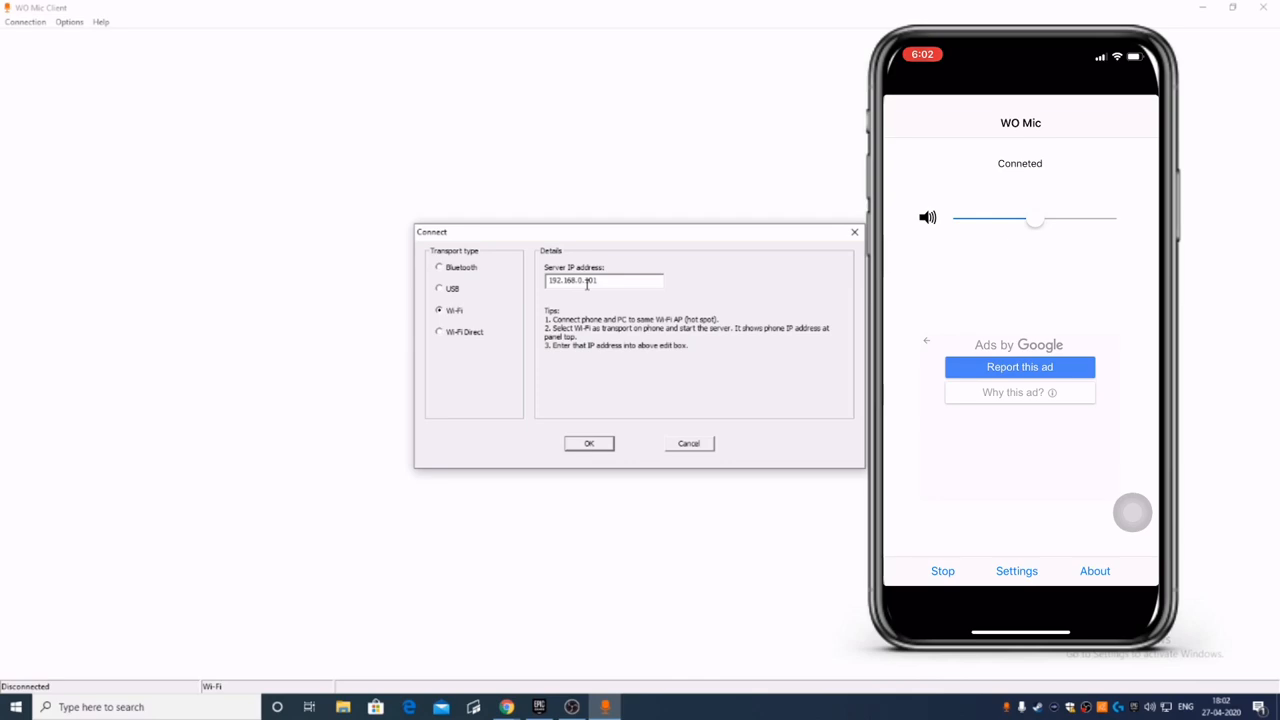
pyautogui.click(588, 443)
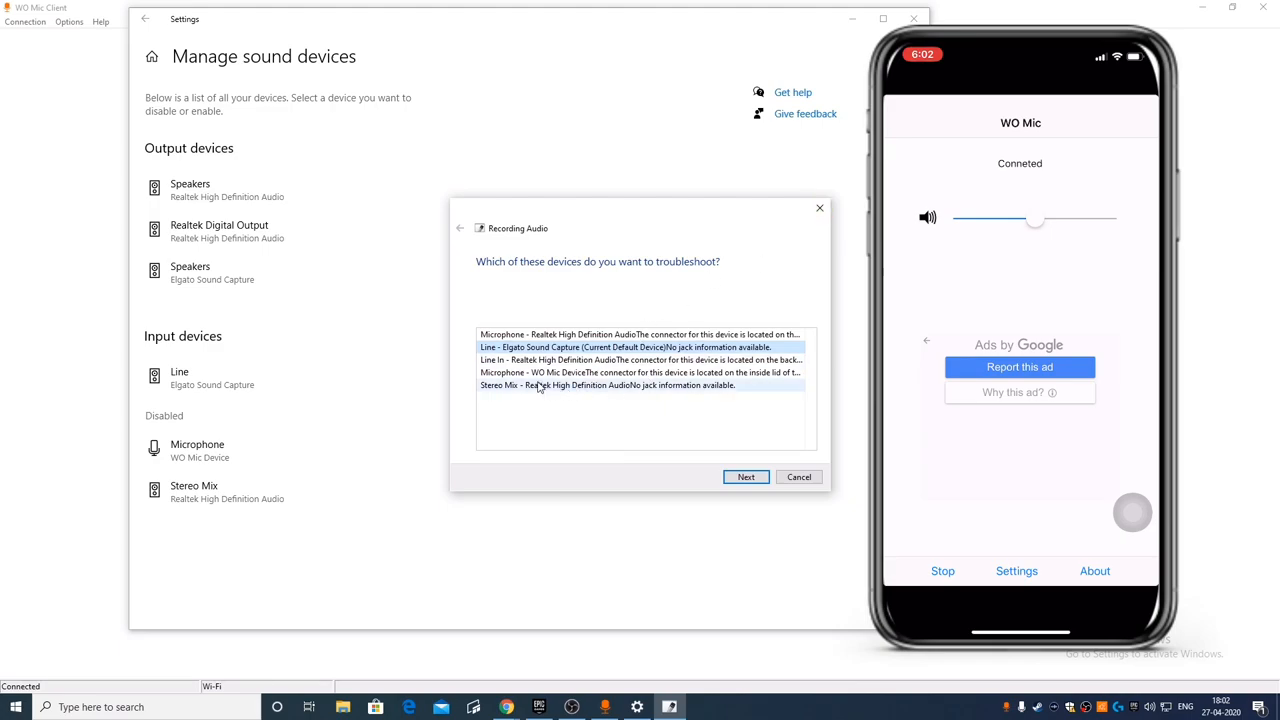
# - Run the recording troubleshooter on Microphone - WO Mic Device, then close it
pyautogui.click(640, 372)
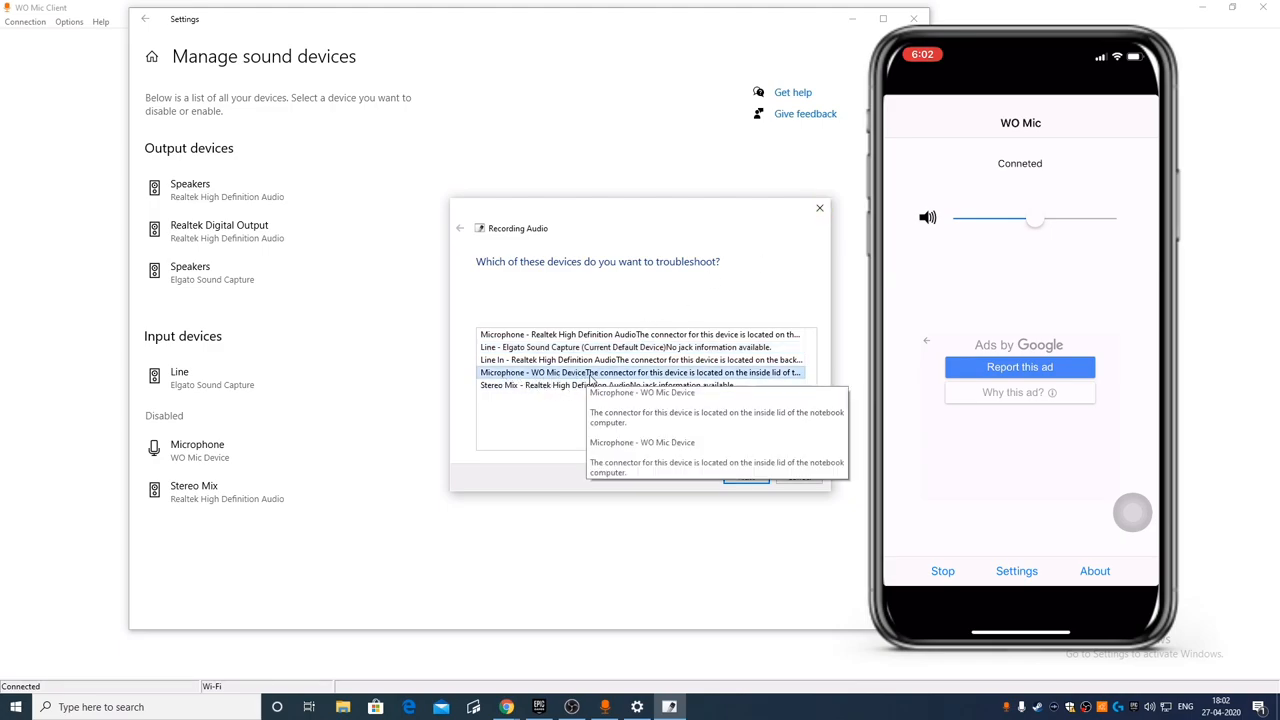
pyautogui.click(798, 477)
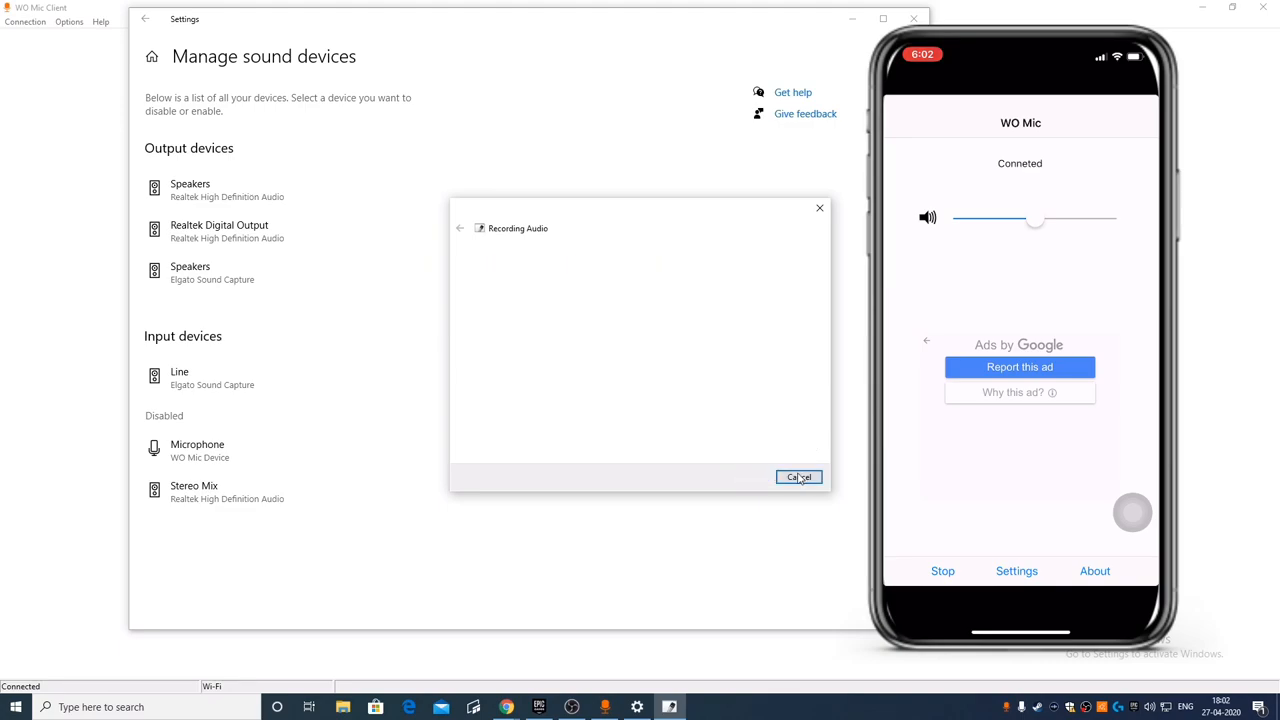
pyautogui.click(799, 477)
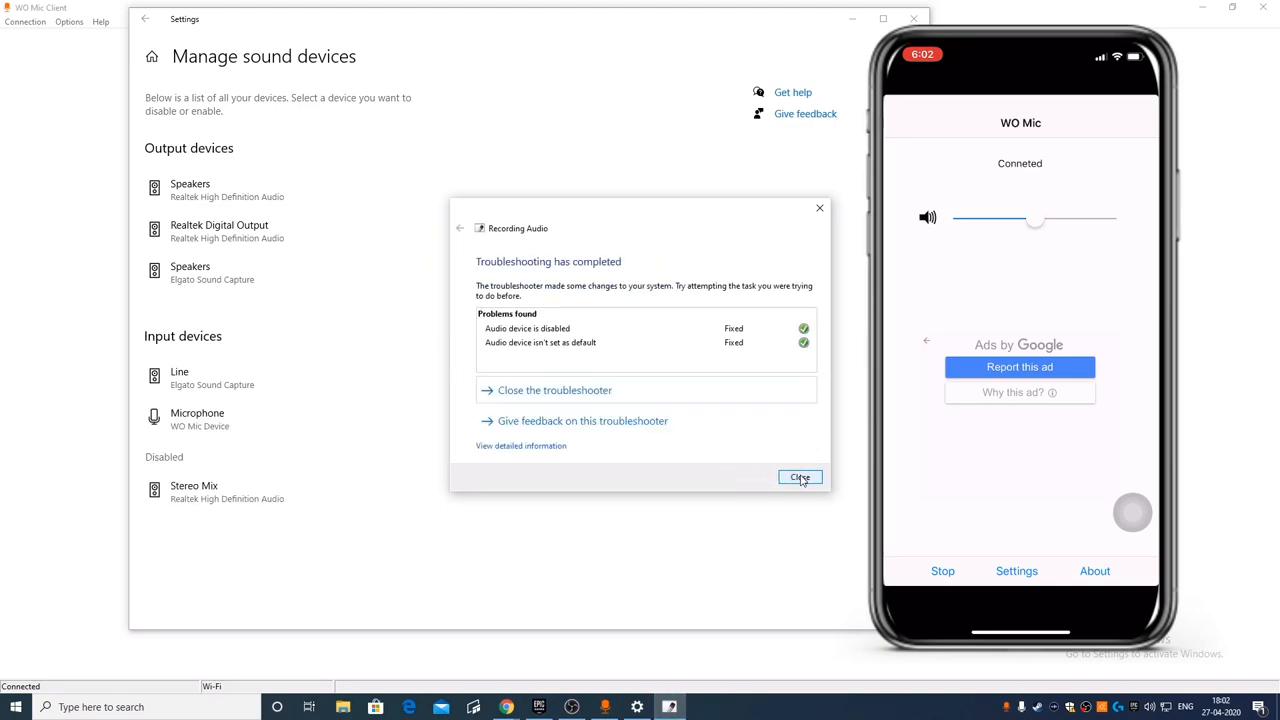
pyautogui.click(800, 477)
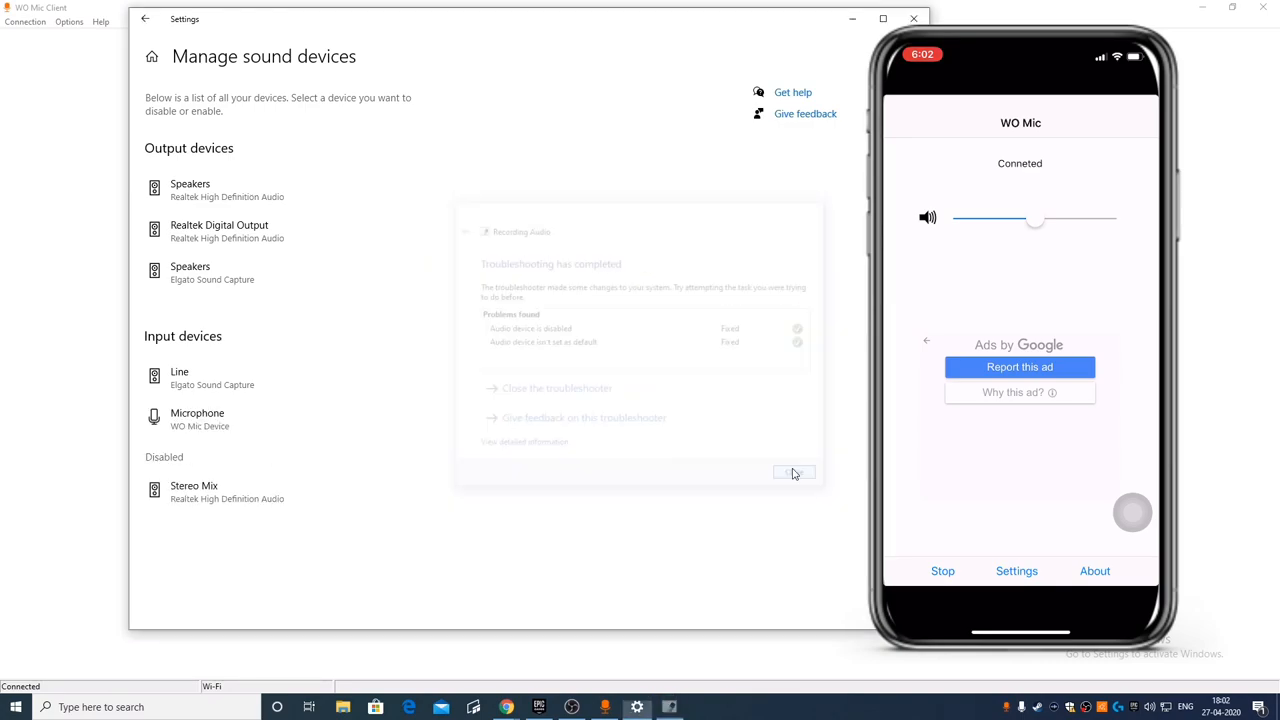
# - Disable the Line (Elgato Sound Capture) input device
pyautogui.click(793, 472)
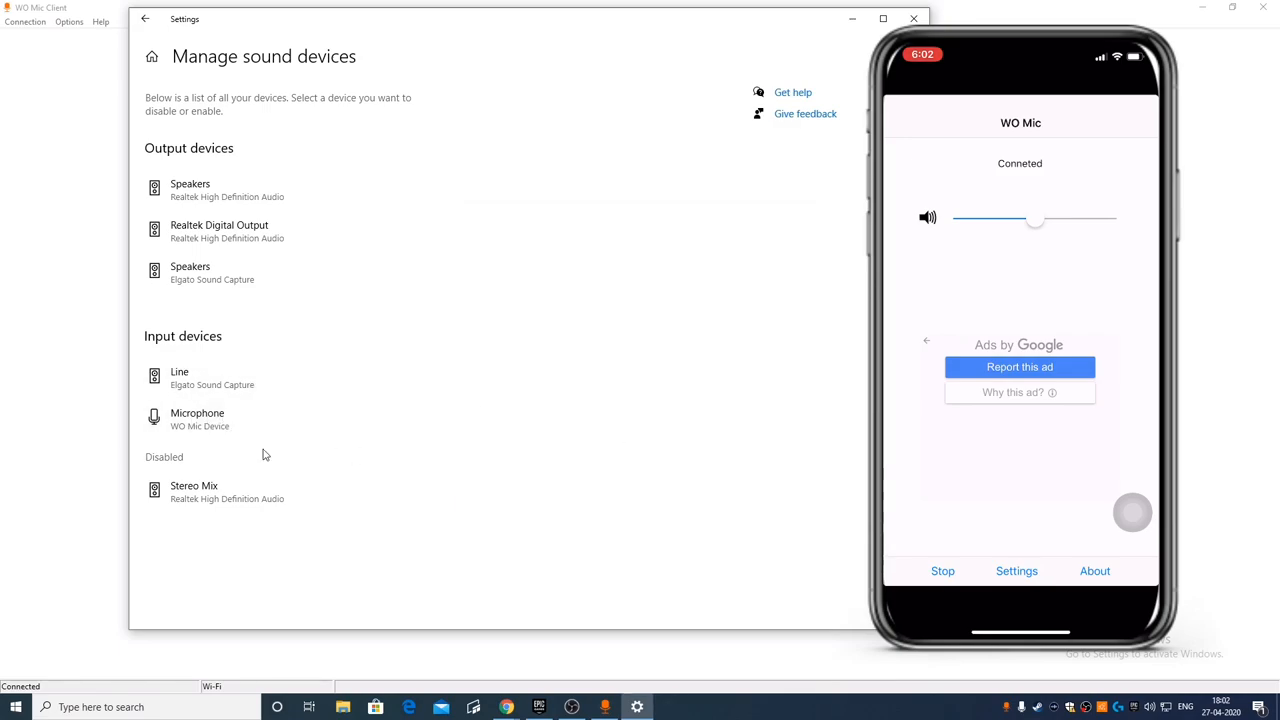
pyautogui.click(179, 377)
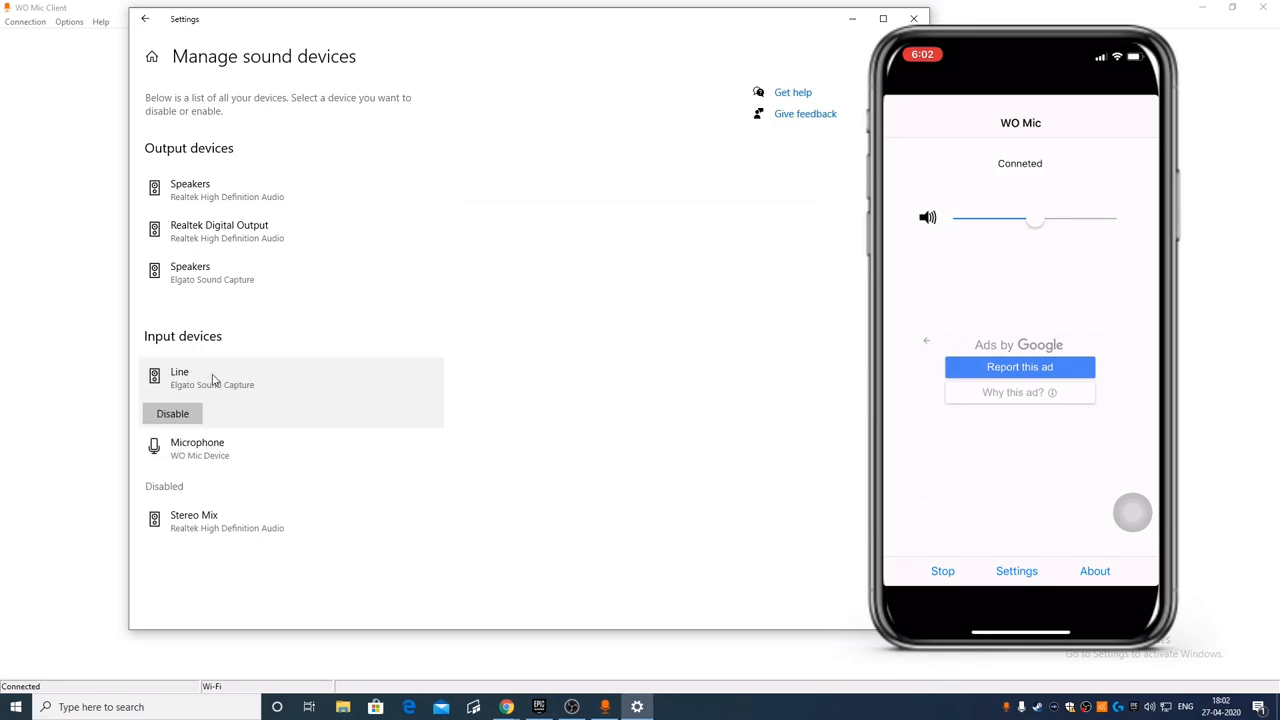
pyautogui.click(172, 413)
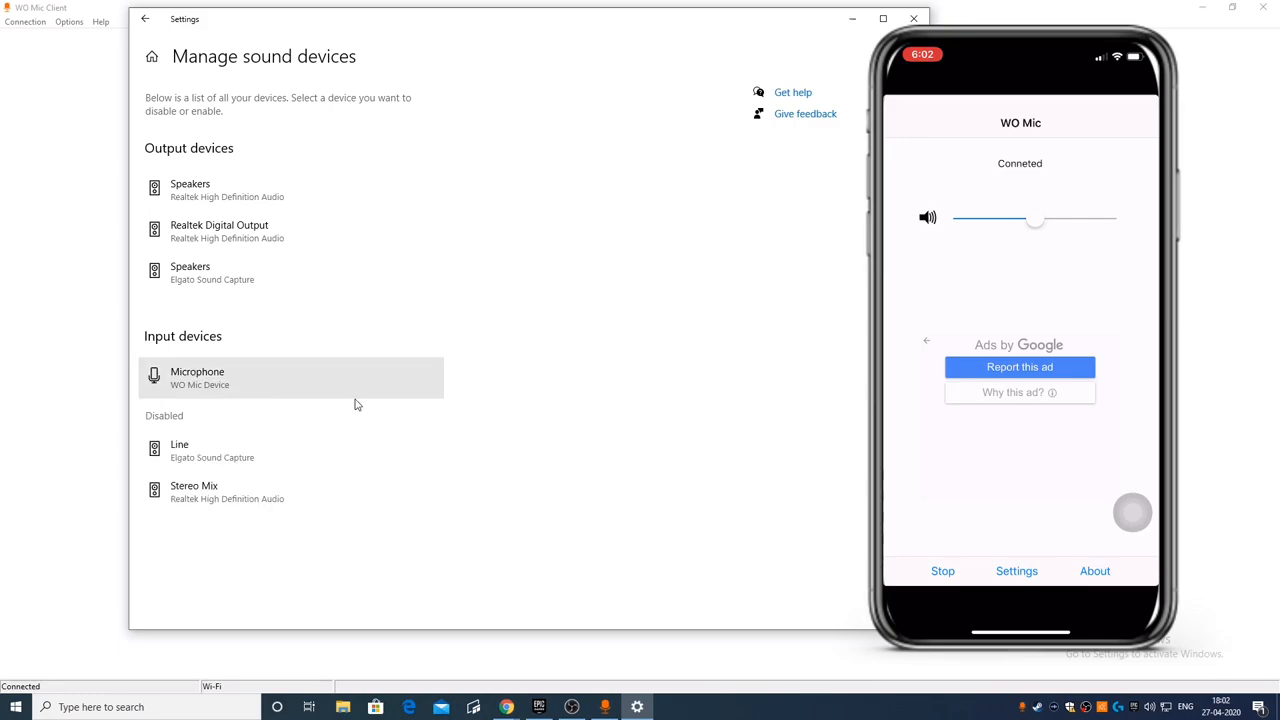
pyautogui.moveTo(233, 384)
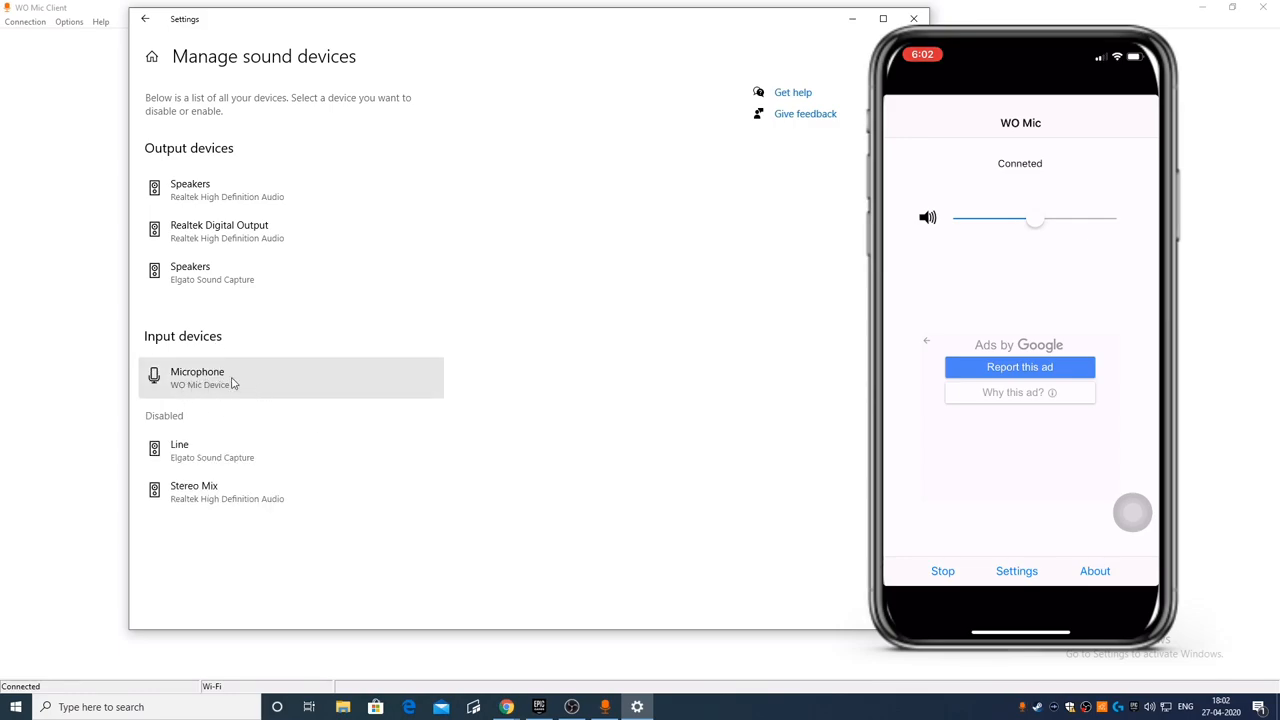
pyautogui.moveTo(352, 411)
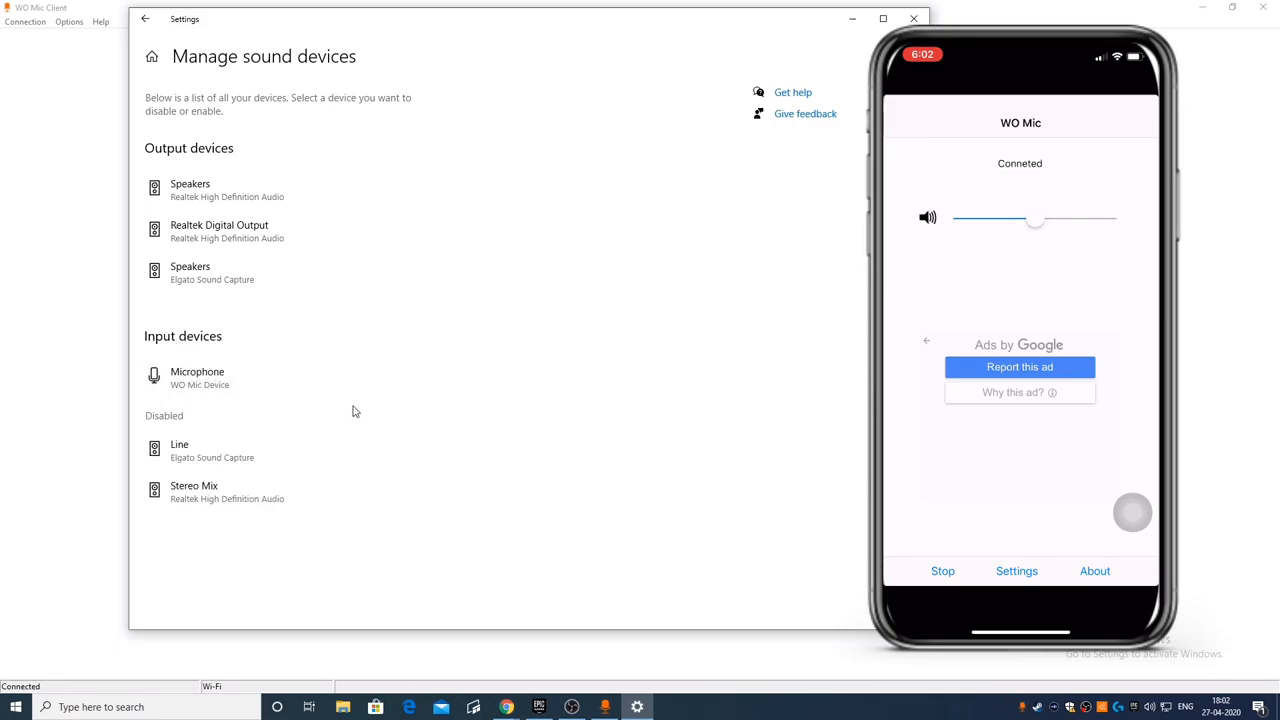